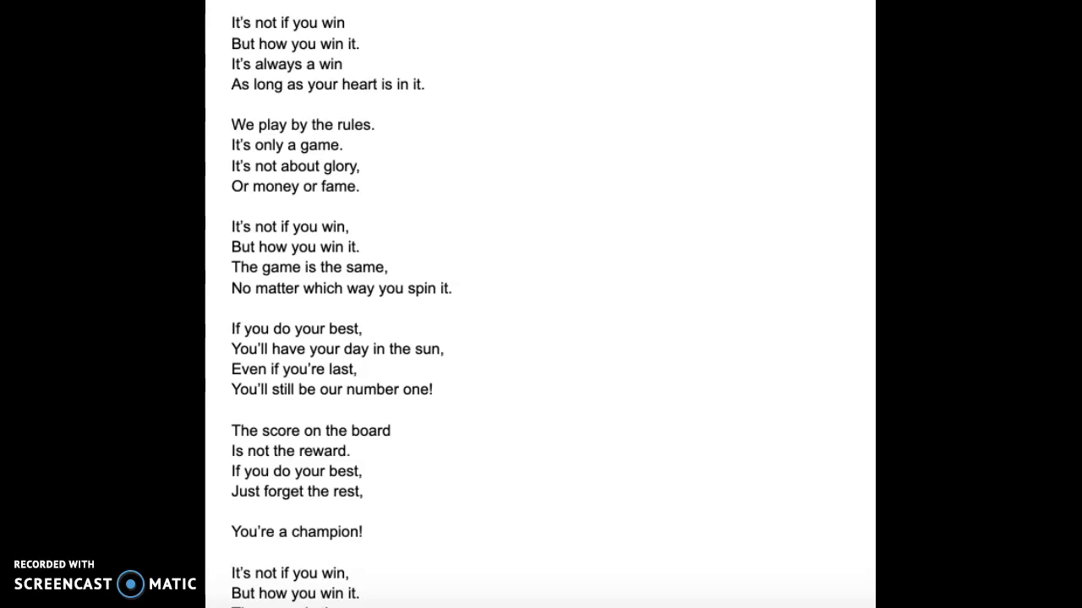
scroll(down, 3)
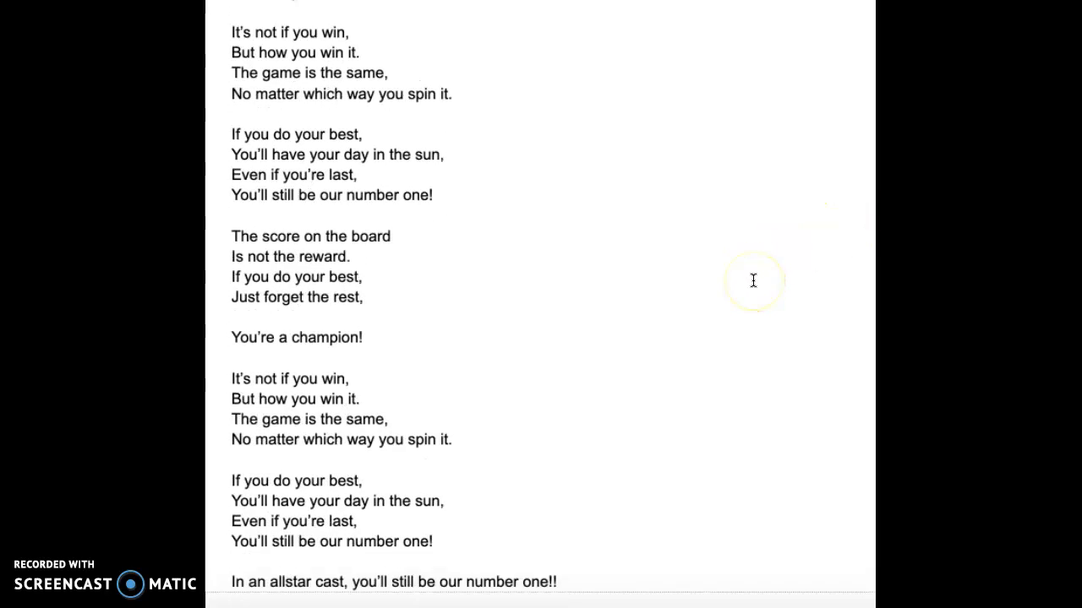